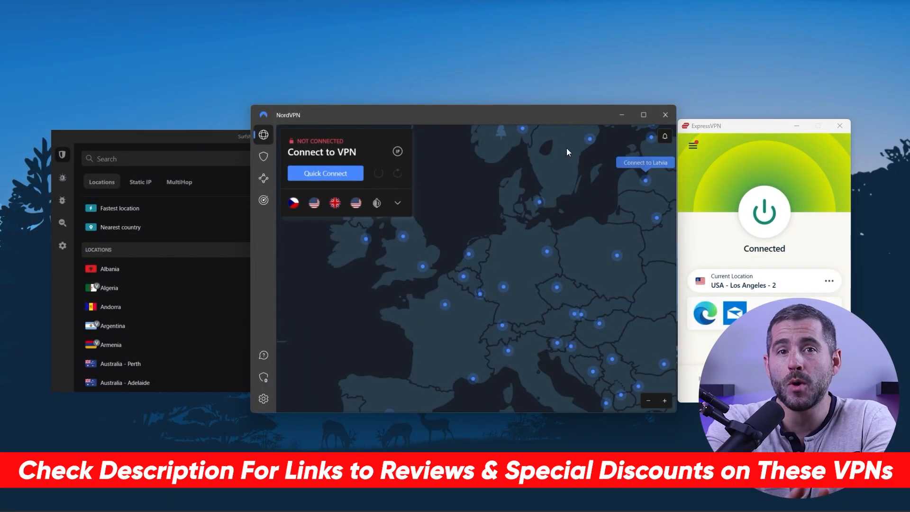
mouse_move(98, 256)
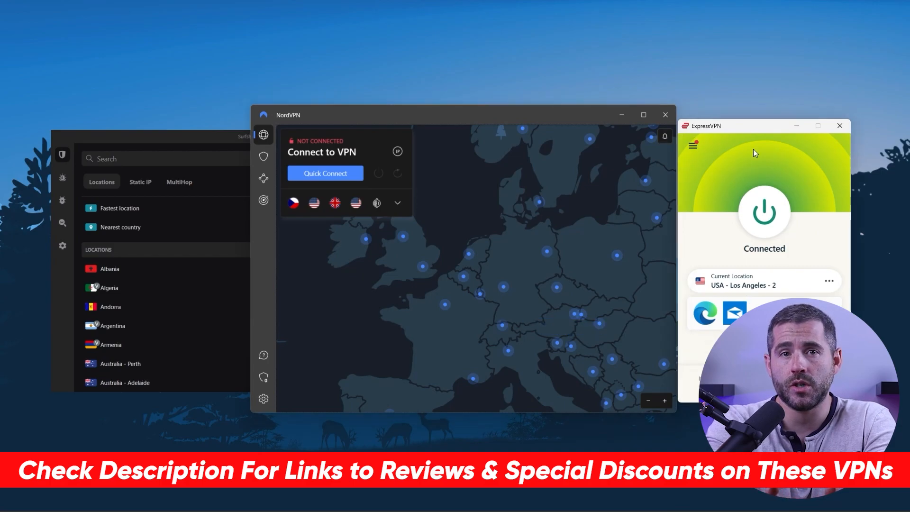
Step: Bring up the freshly installed ExpressVPN welcome screen with Sign In and Buy a Subscription
left_click(610, 362)
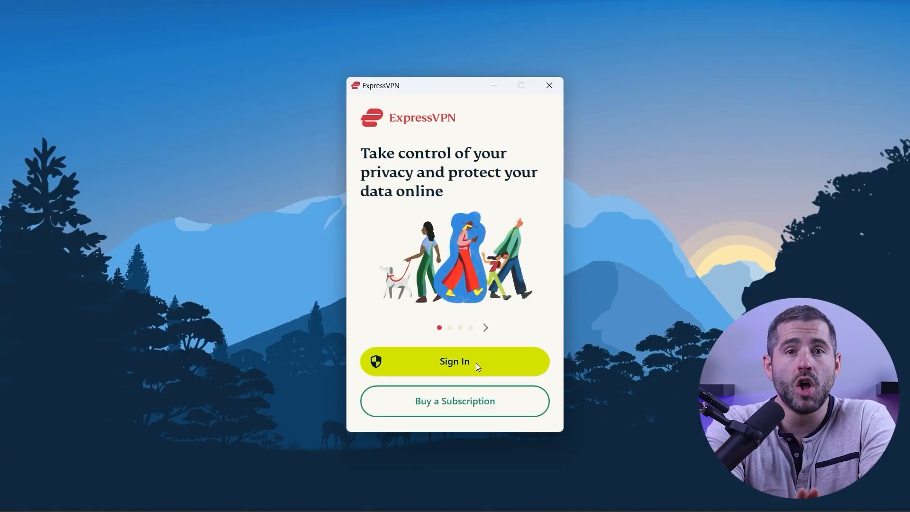
Step: Sign in with the activation code and answer No Thanks to sharing diagnostic reports
left_click(454, 361)
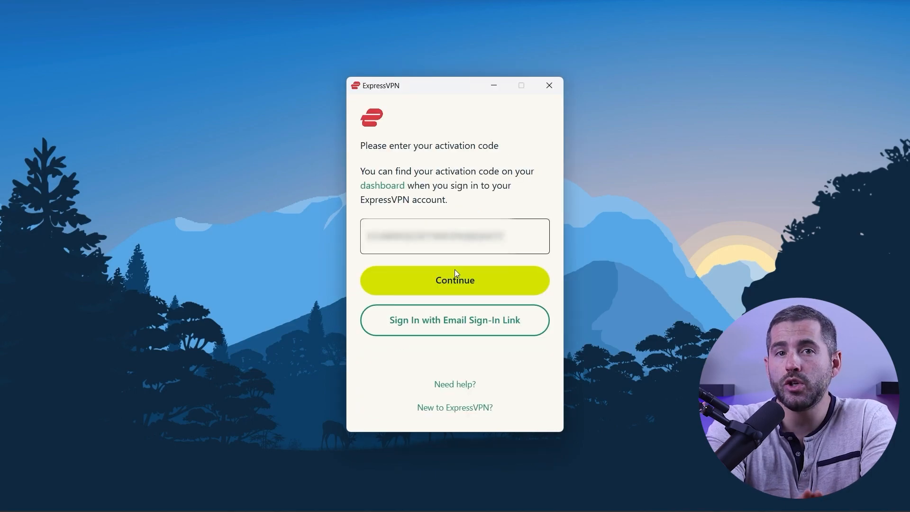
left_click(454, 279)
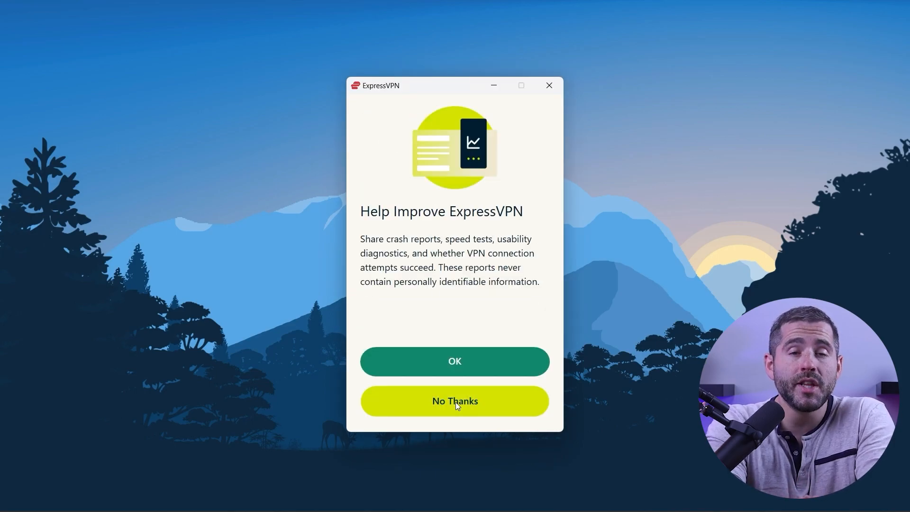
left_click(454, 401)
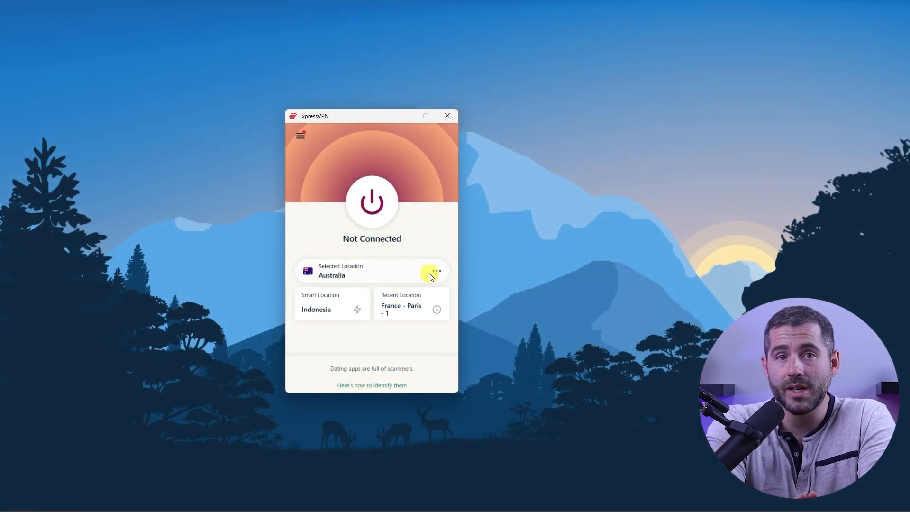
Step: Search All Locations for 'Italy' and pick it as the location
left_click(435, 271)
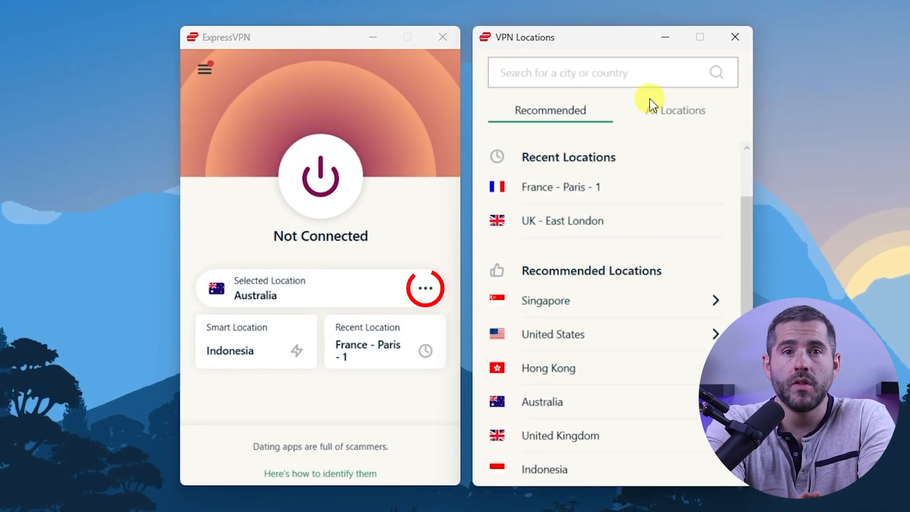
left_click(674, 110)
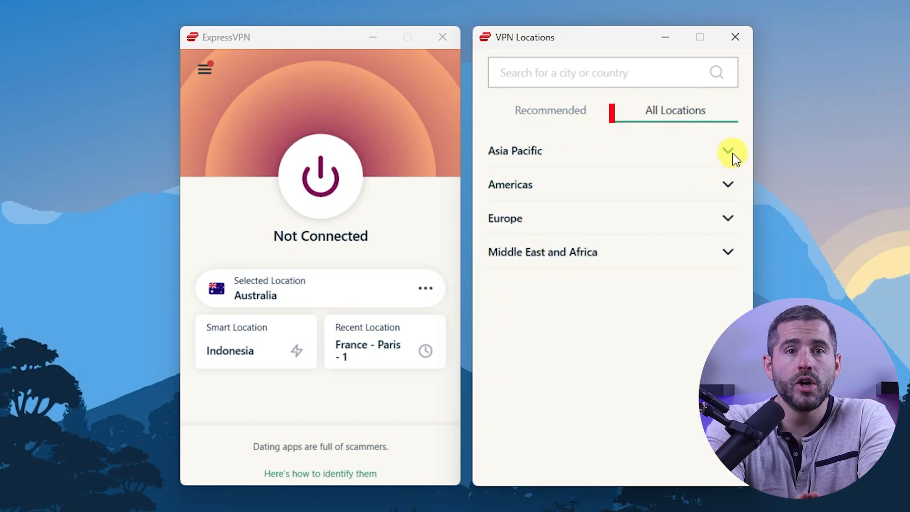
mouse_move(721, 192)
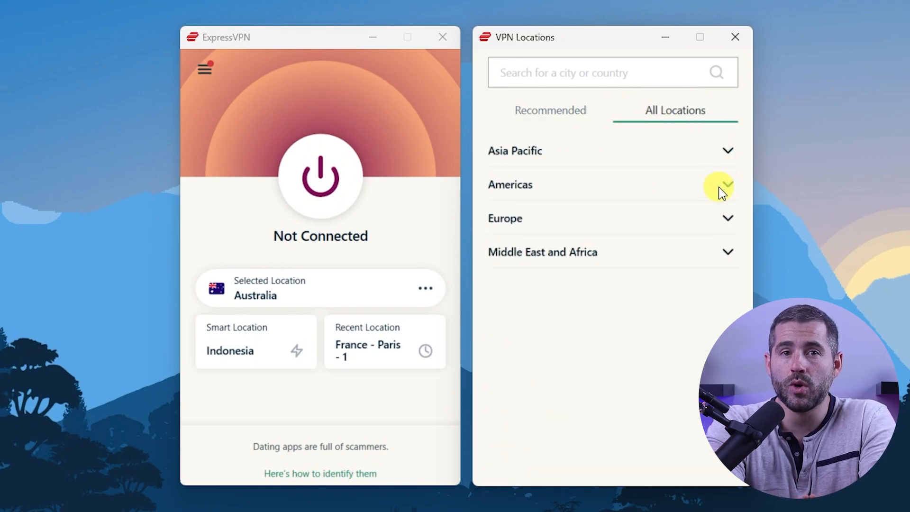
left_click(589, 72)
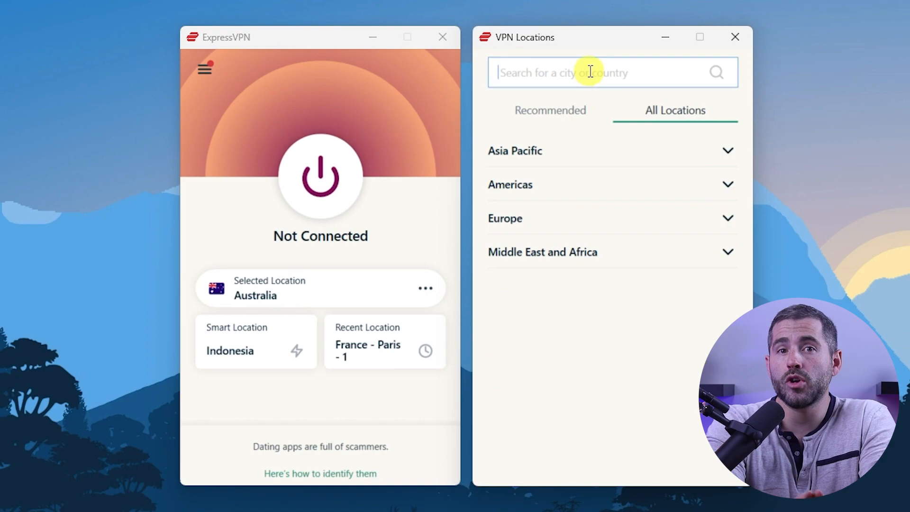
type("Italy")
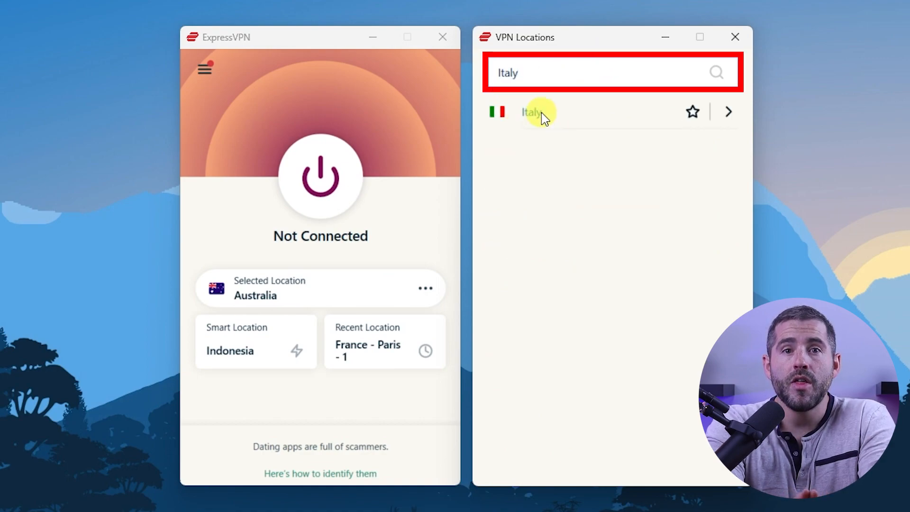
left_click(532, 112)
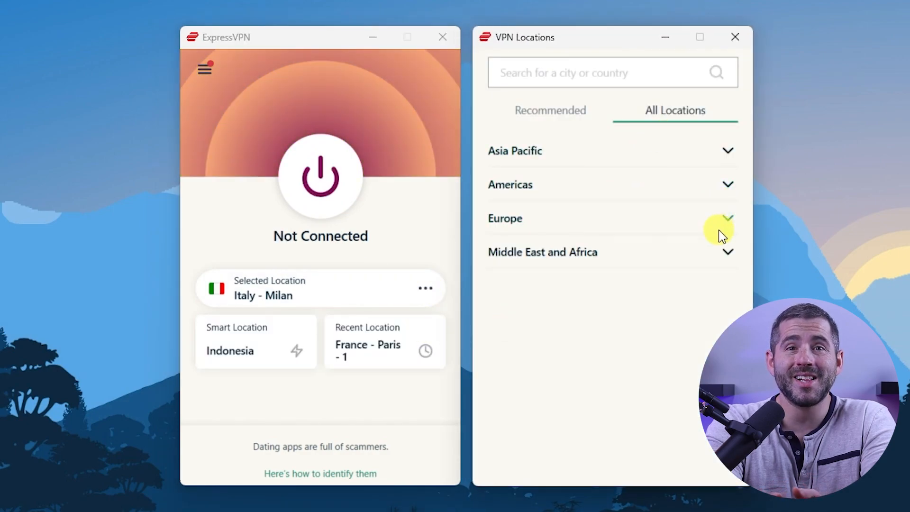
Step: Expand the Europe region and choose Italy - Milan from the list
left_click(717, 228)
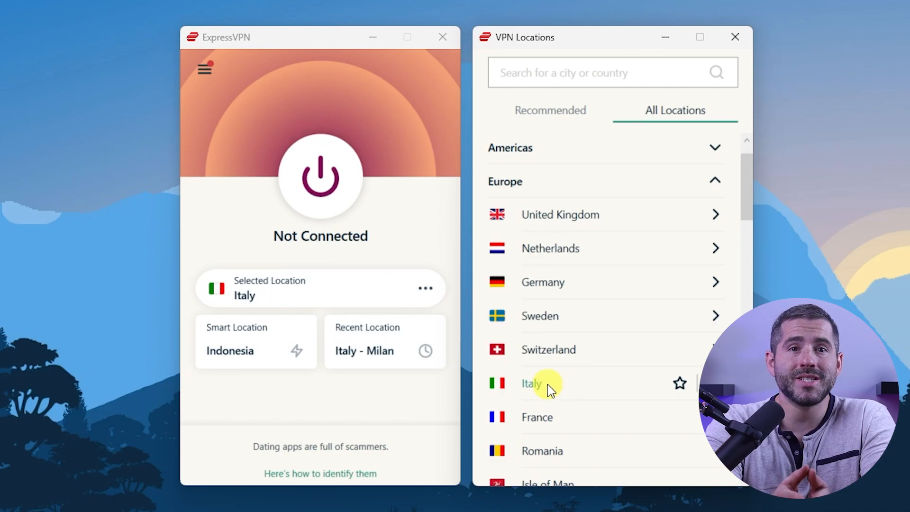
left_click(530, 383)
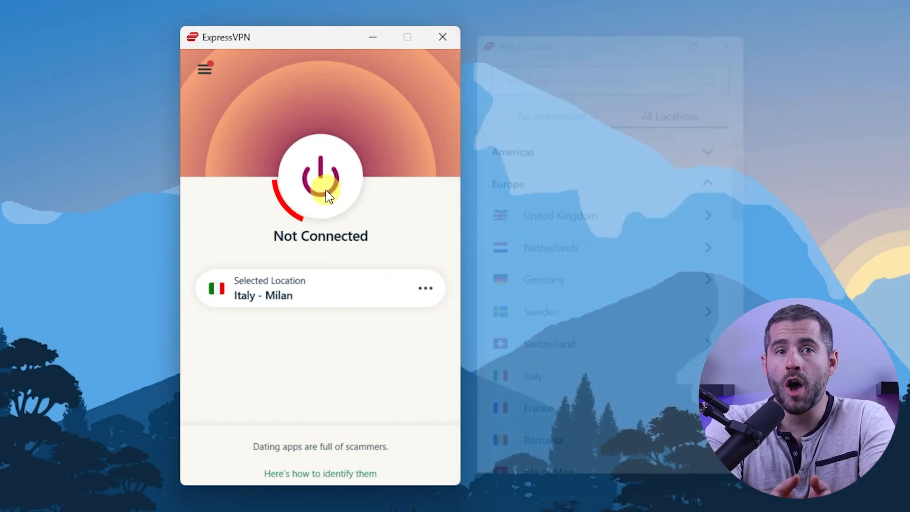
Step: Connect the VPN to Italy via the power button
left_click(320, 174)
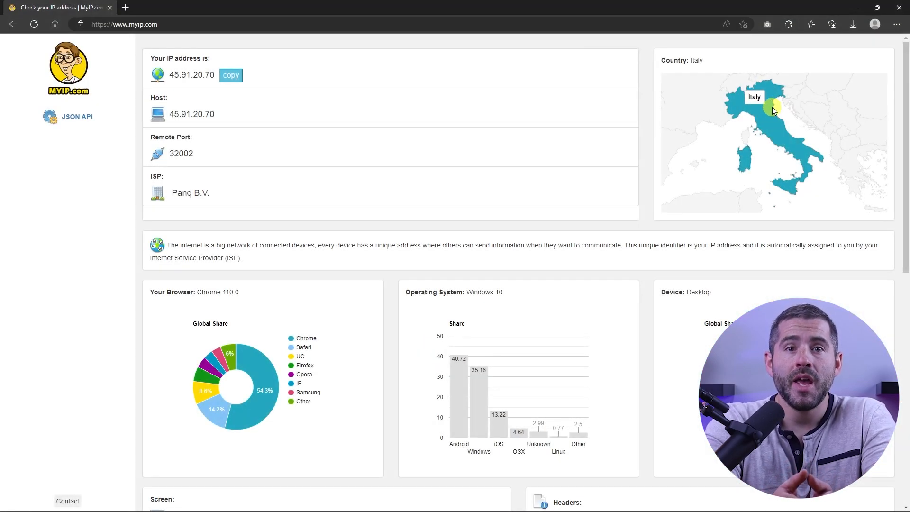
mouse_move(695, 68)
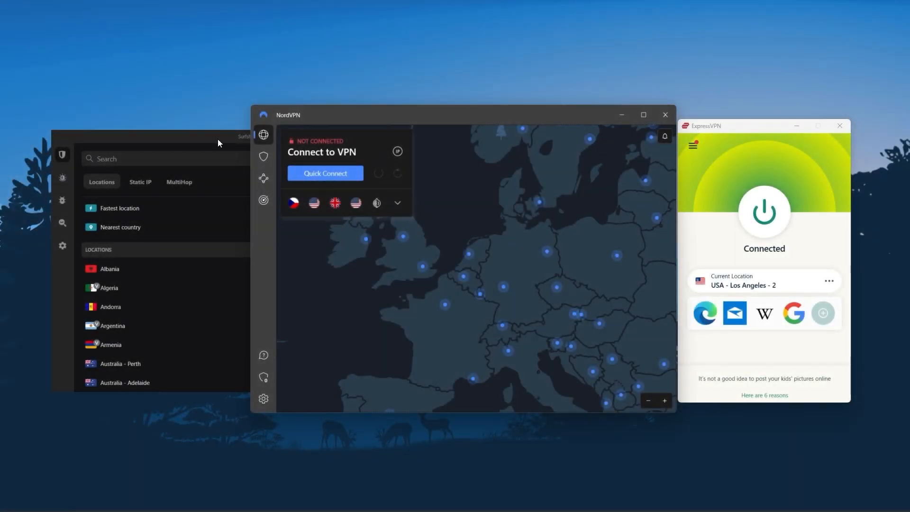
mouse_move(194, 142)
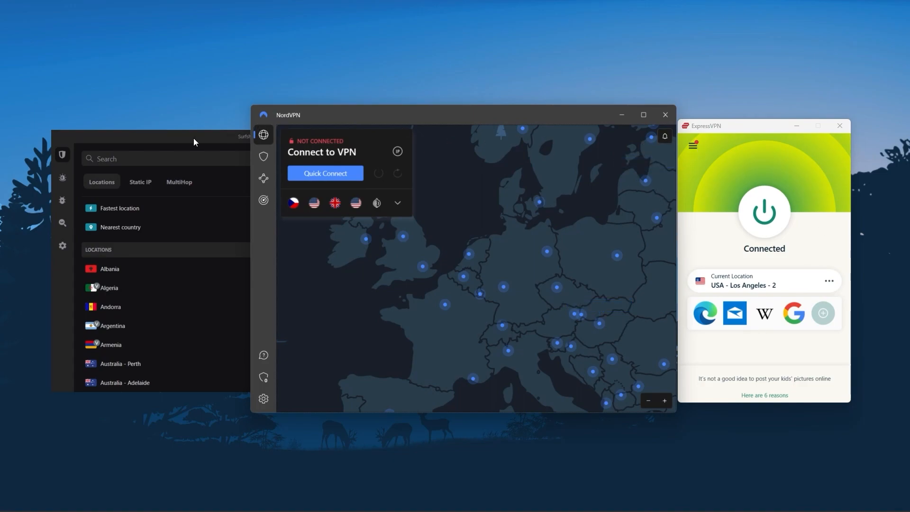
mouse_move(744, 151)
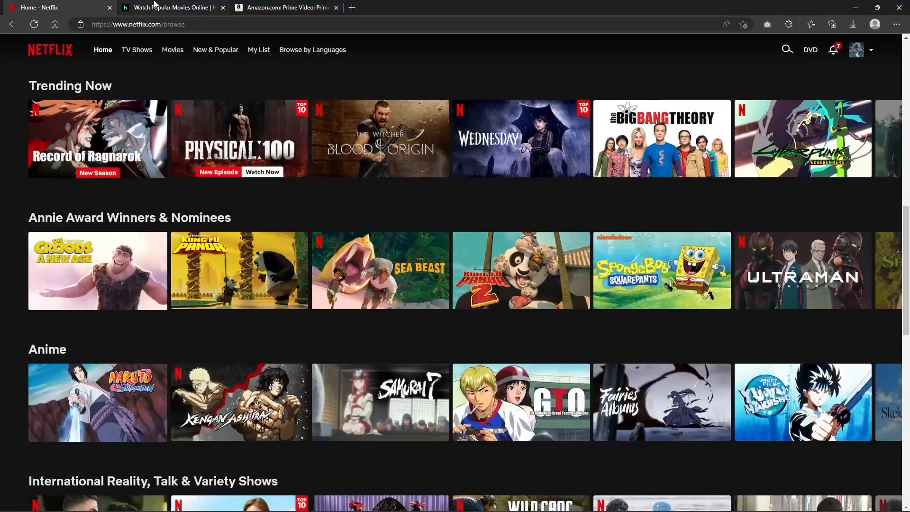
Step: Switch the browser from Netflix to the Amazon Prime Video home page
left_click(284, 8)
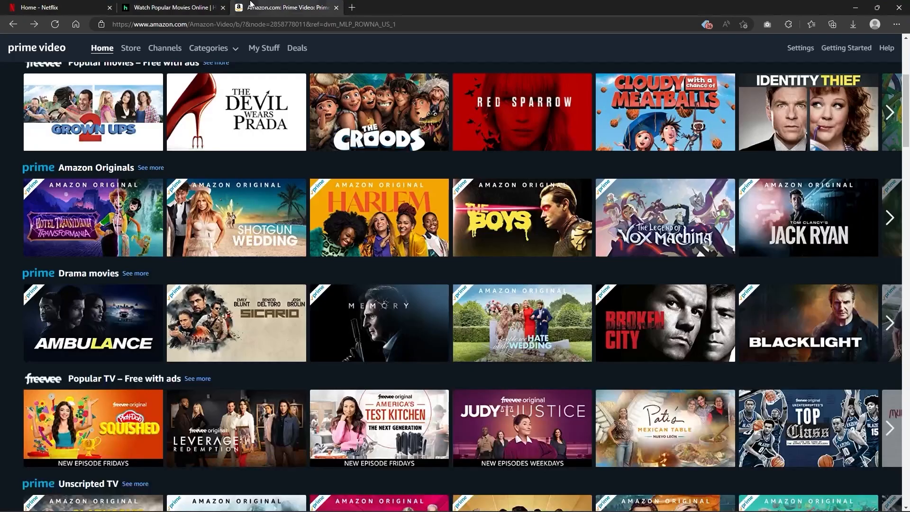
mouse_move(778, 308)
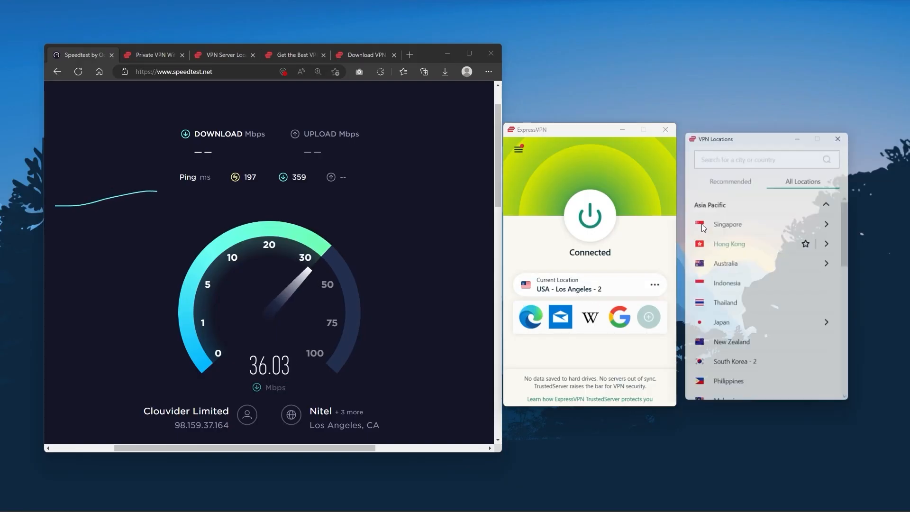
scroll("down", 3)
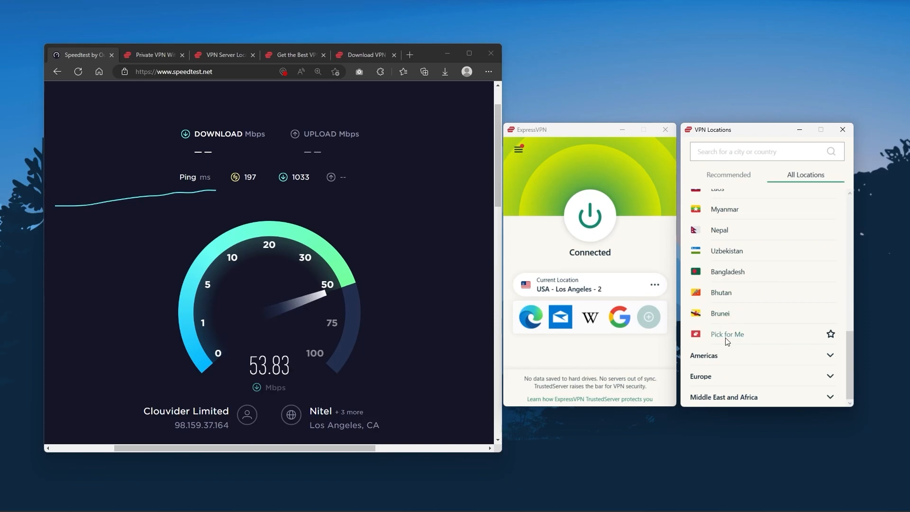
scroll("down", 3)
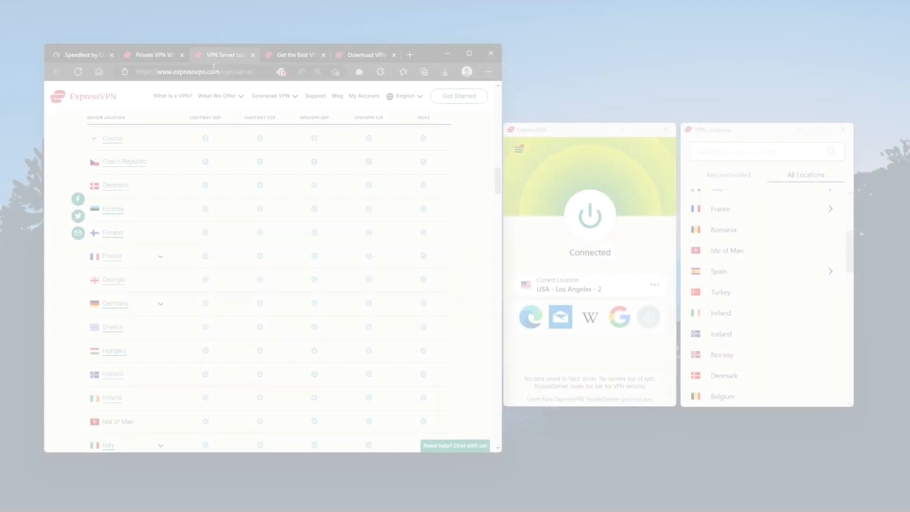
scroll("up", 3)
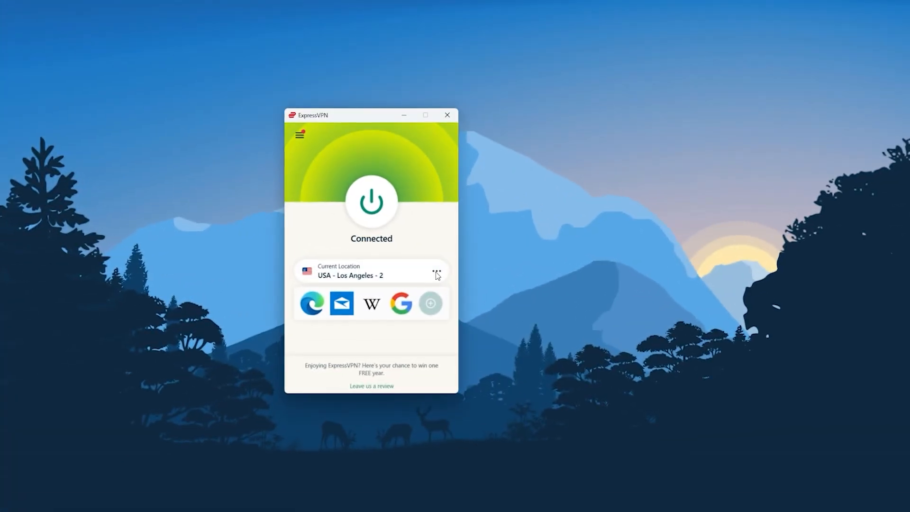
Step: Browse the VPN Locations list with the Americas region expanded
left_click(436, 271)
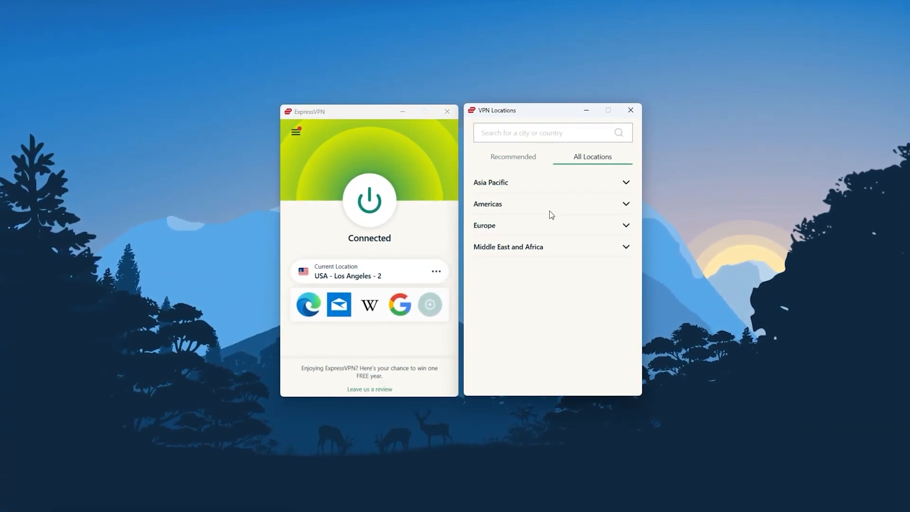
left_click(487, 205)
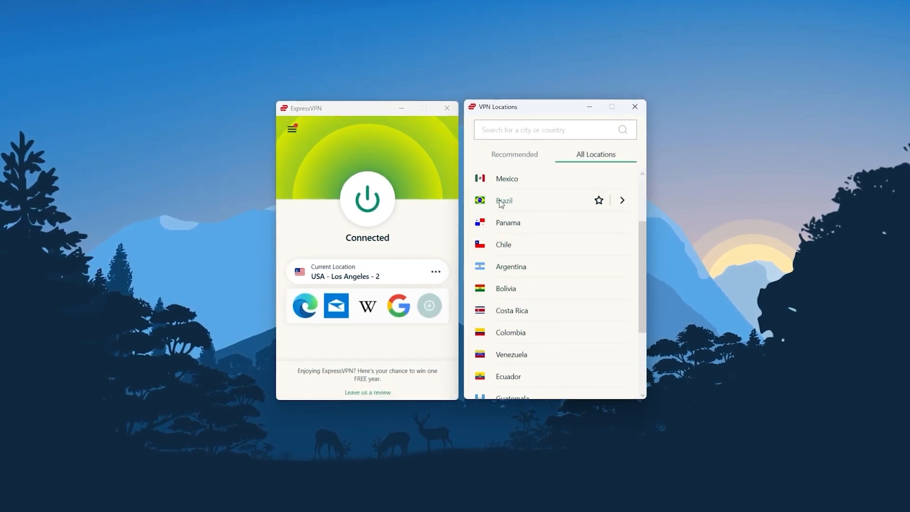
Step: In the app Options, toggle Network Lock to block traffic when the VPN drops
left_click(291, 127)
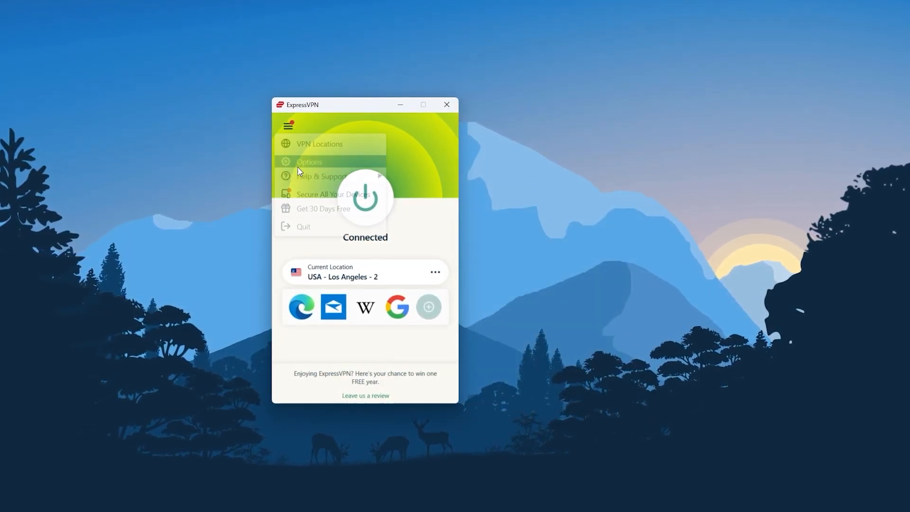
left_click(310, 161)
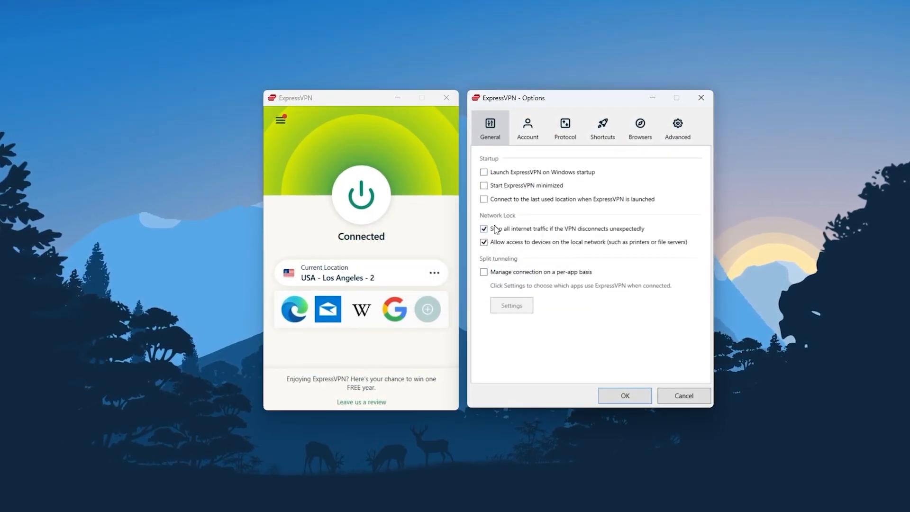
left_click(565, 125)
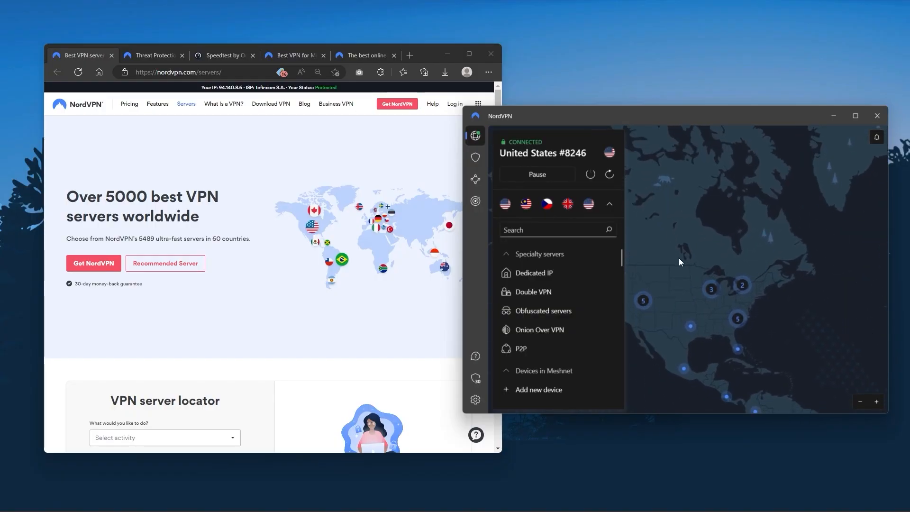
Step: Move to NordVPN and show its Threat Protection page with both protections off
scroll("down", 3)
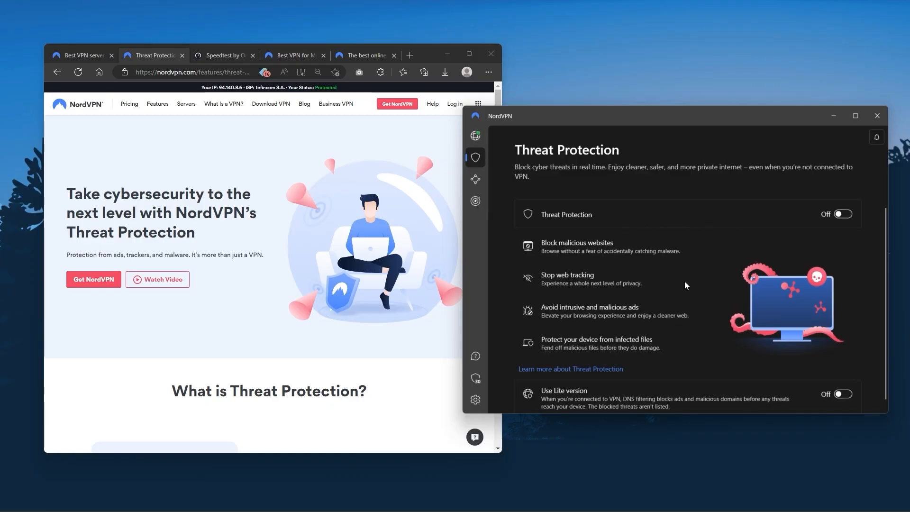
left_click(475, 136)
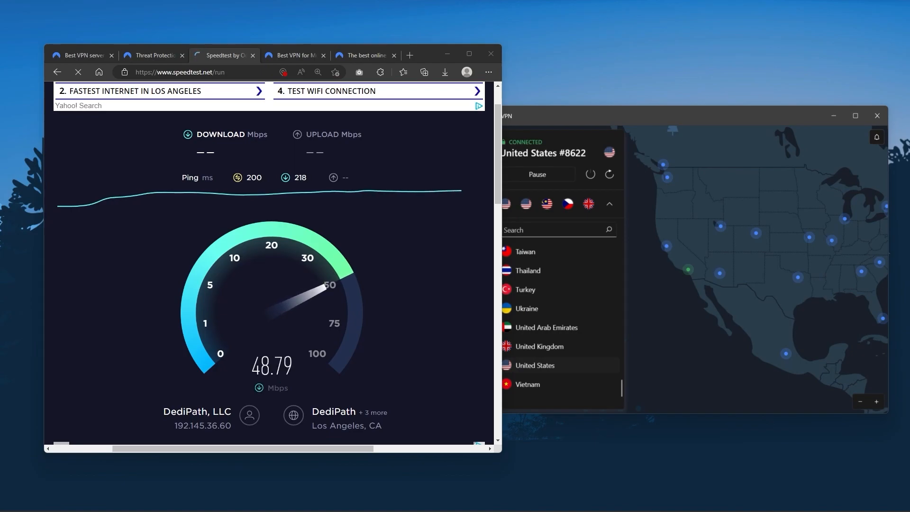
left_click(256, 149)
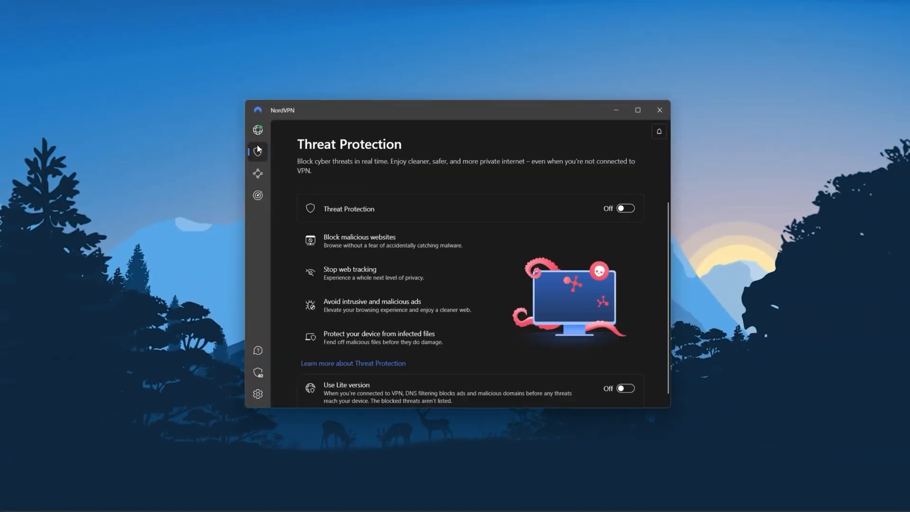
Step: Show NordVPN's Dark Web Monitor page, then move on to Surfshark
left_click(257, 195)
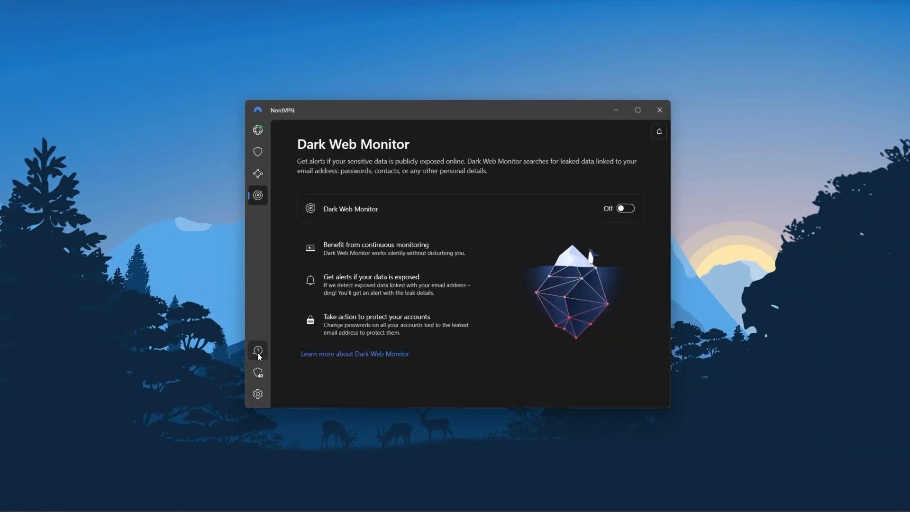
left_click(257, 393)
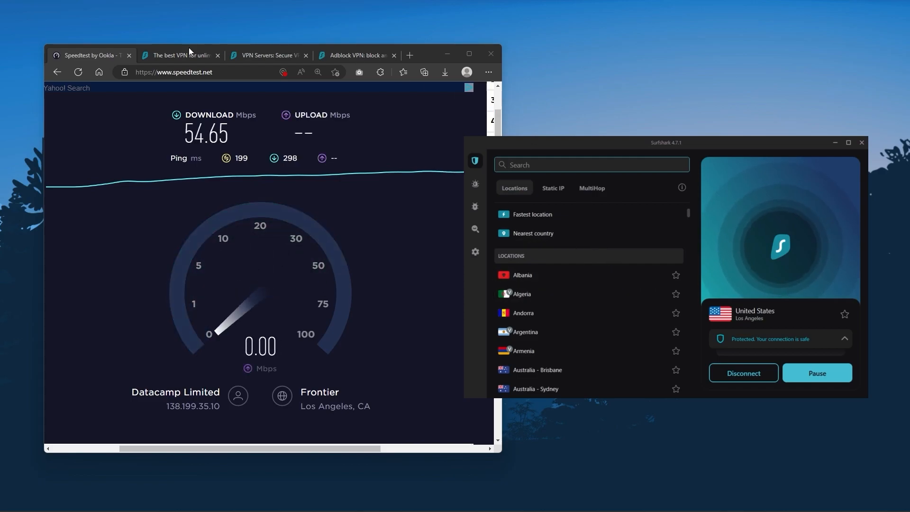
left_click(180, 55)
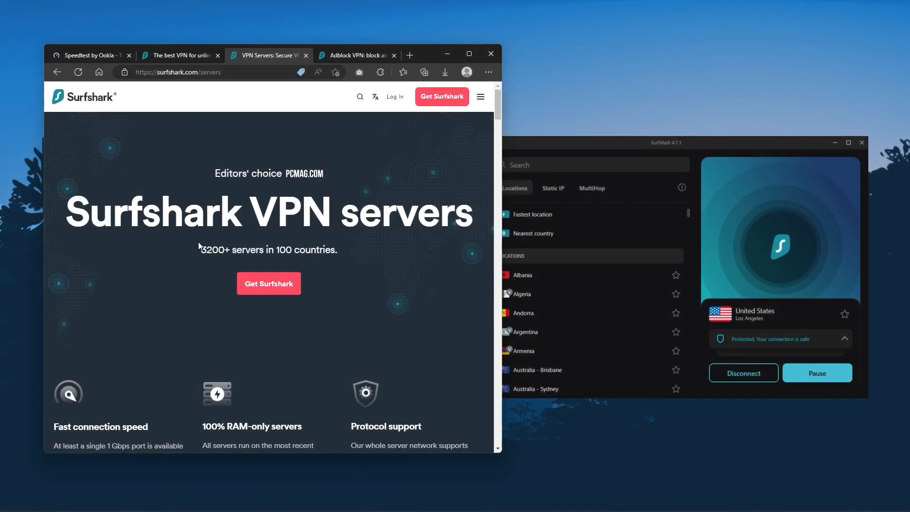
scroll("down", 3)
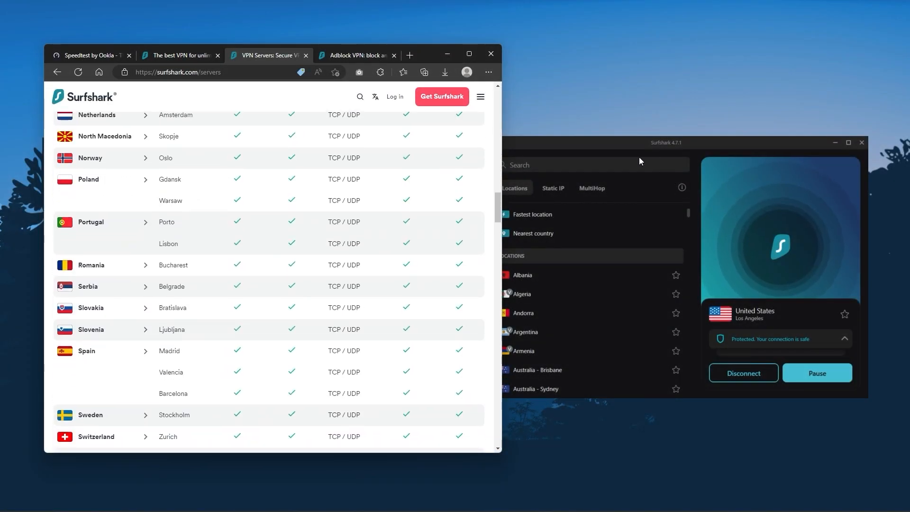
scroll("down", 3)
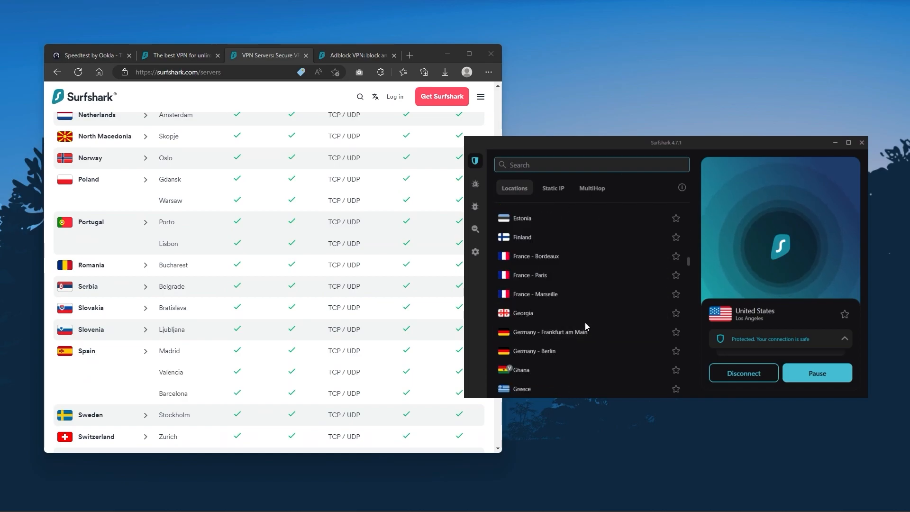
left_click(356, 55)
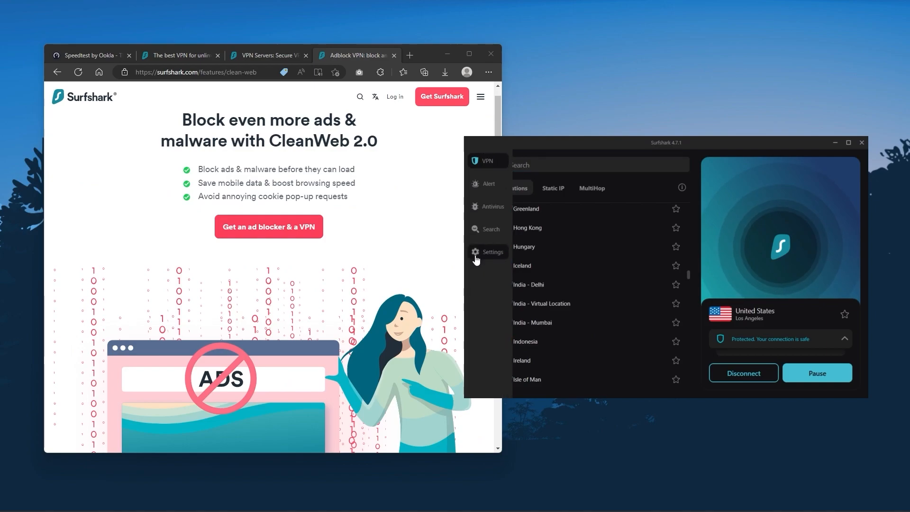
Step: Switch on Rotating IP in Surfshark's VPN settings
left_click(489, 252)
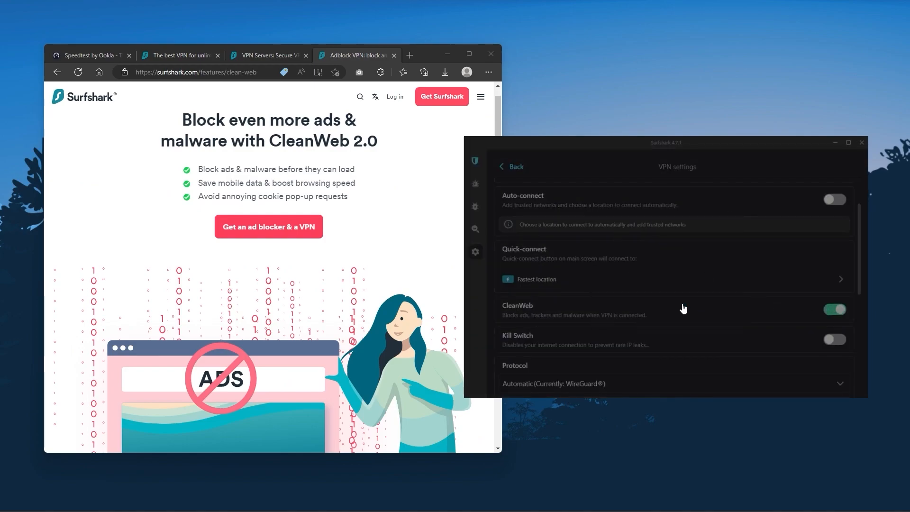
scroll("down", 3)
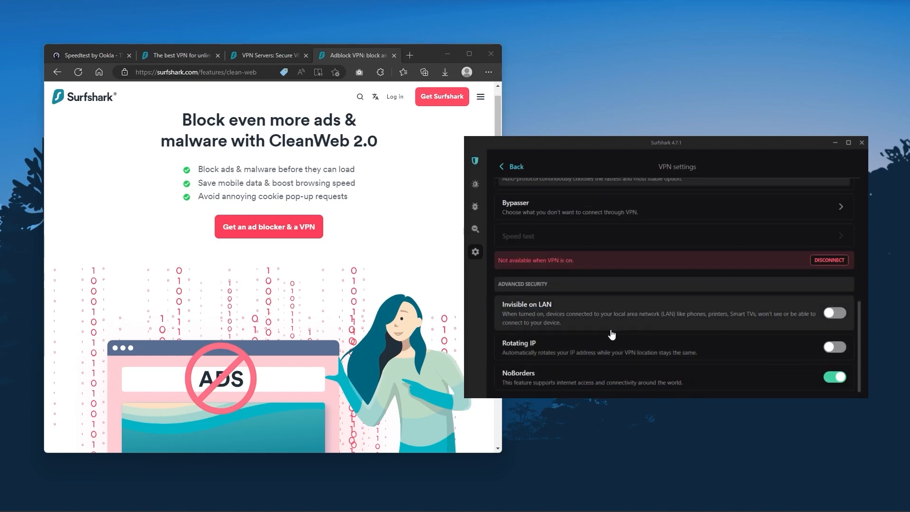
left_click(833, 347)
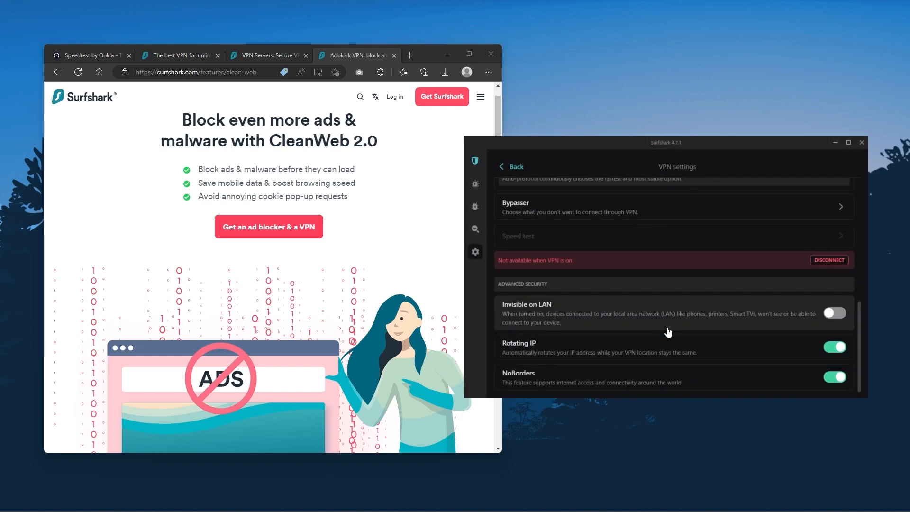
mouse_move(763, 355)
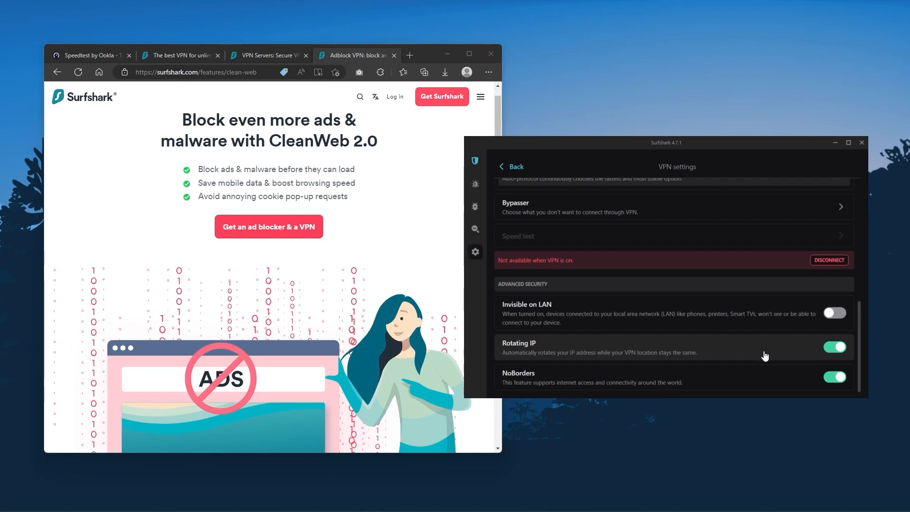
Step: Return to the server locations list, still protected in Los Angeles
left_click(510, 166)
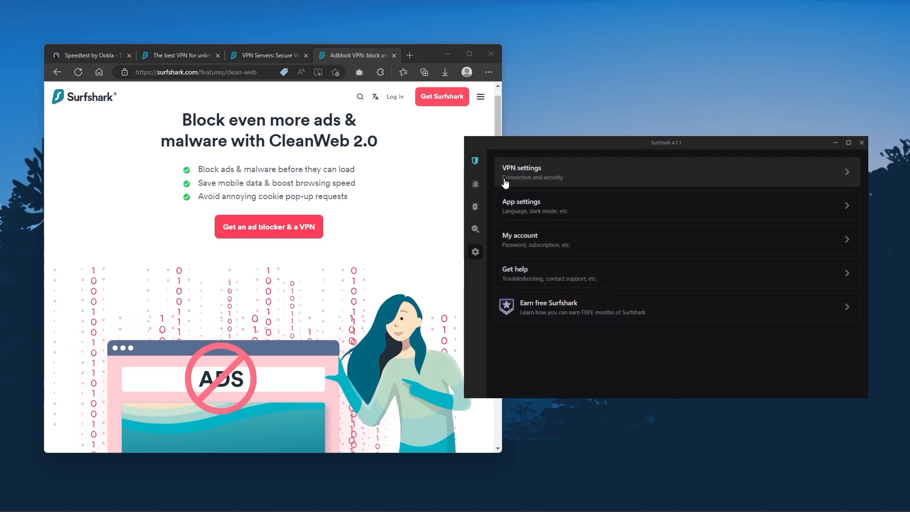
left_click(474, 159)
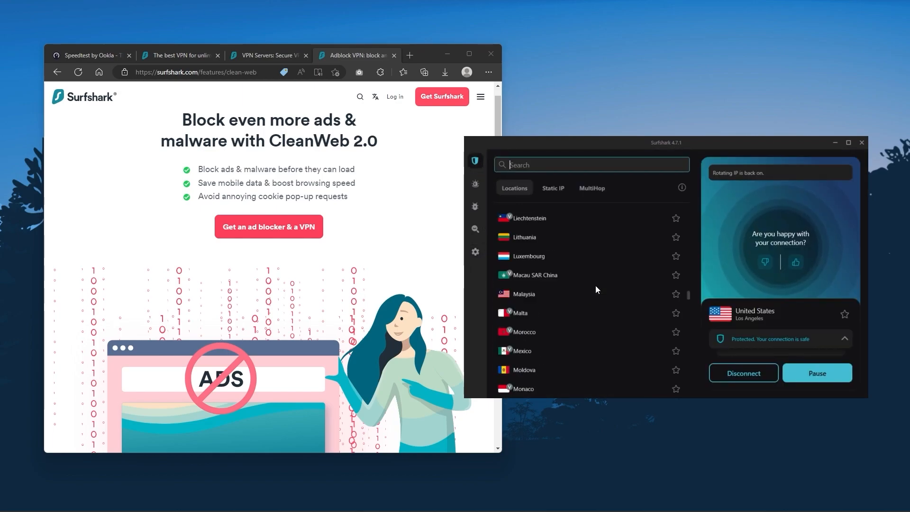
scroll("down", 3)
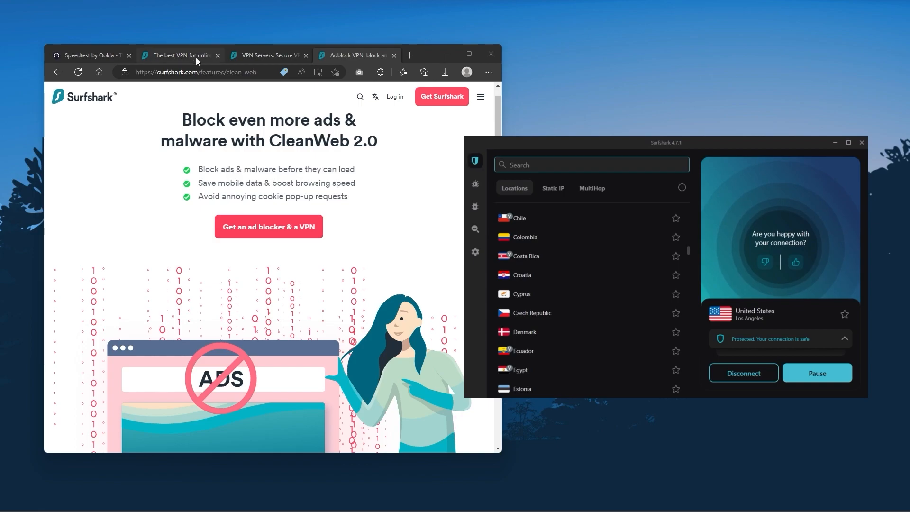
Step: Review ExpressVPN's general and Protocol options, then cancel without saving changes
left_click(180, 55)
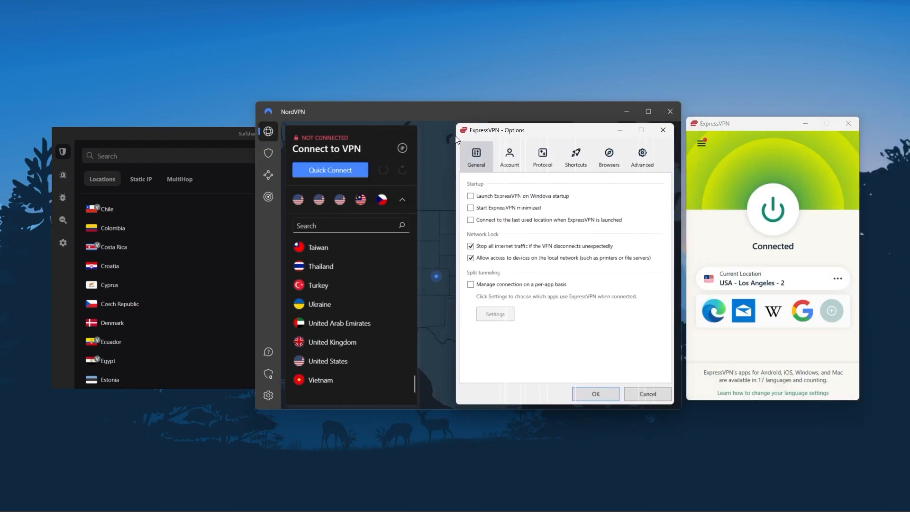
left_click(542, 155)
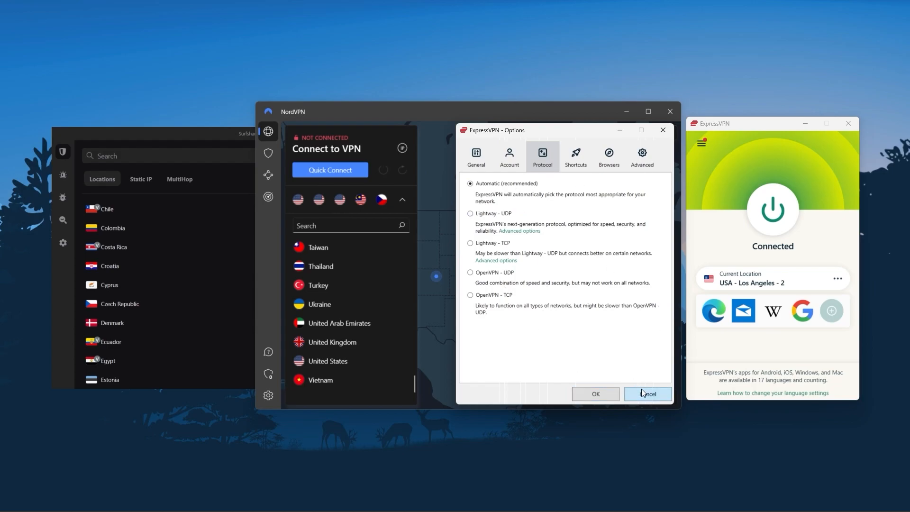
left_click(647, 393)
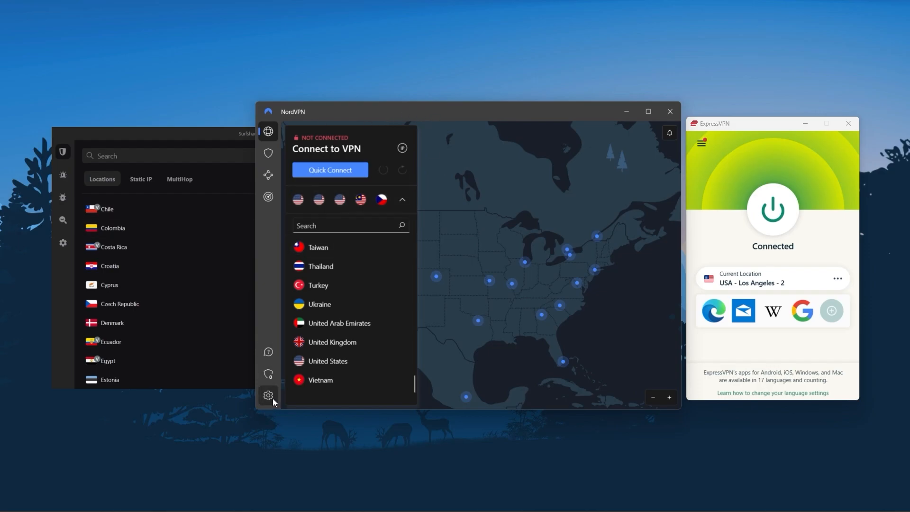
Step: Look over NordVPN's Connection settings and Meshnet page, then return to the specialty server list
left_click(267, 395)
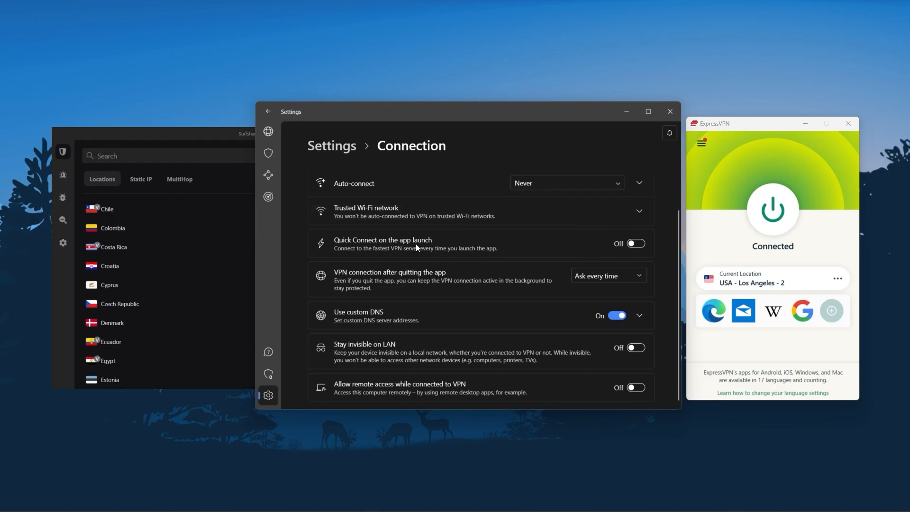
mouse_move(296, 172)
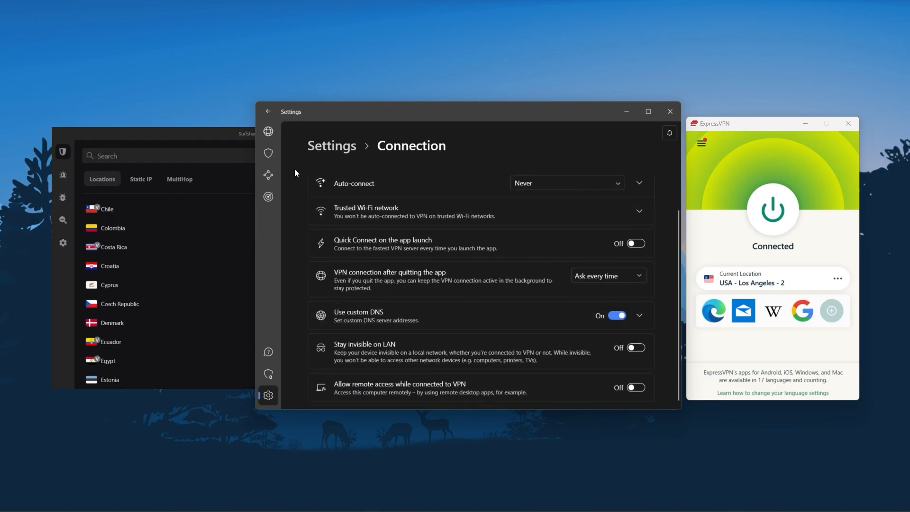
left_click(267, 174)
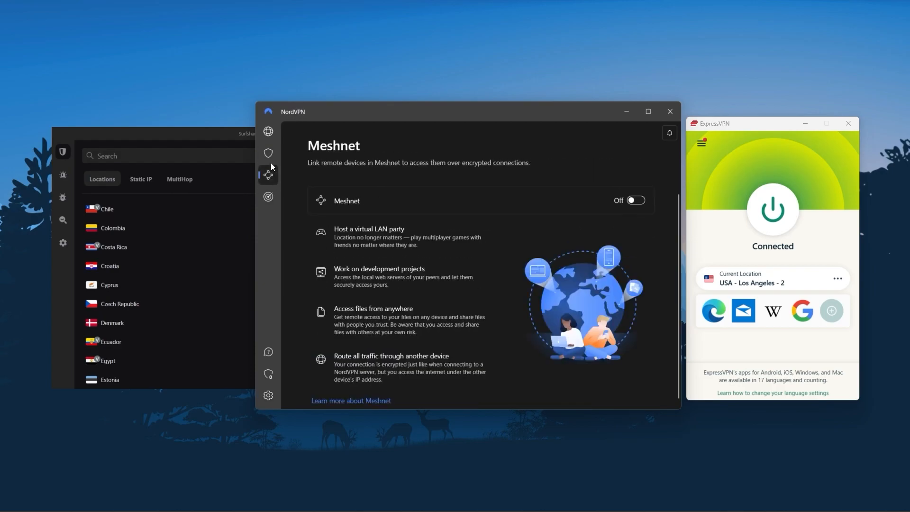
left_click(268, 131)
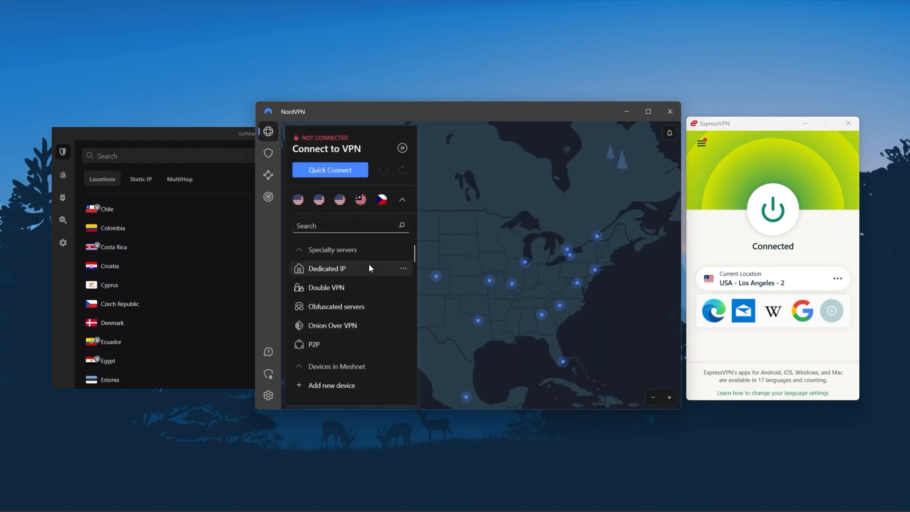
mouse_move(282, 235)
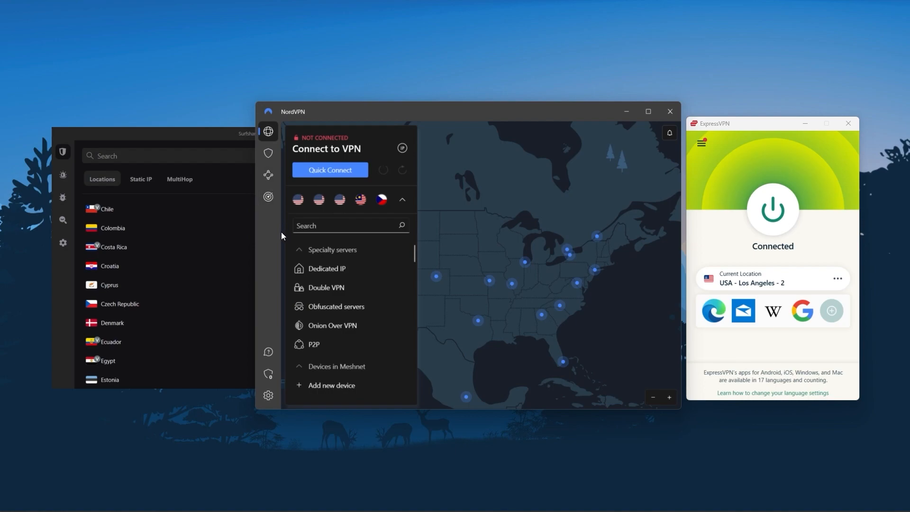
mouse_move(214, 125)
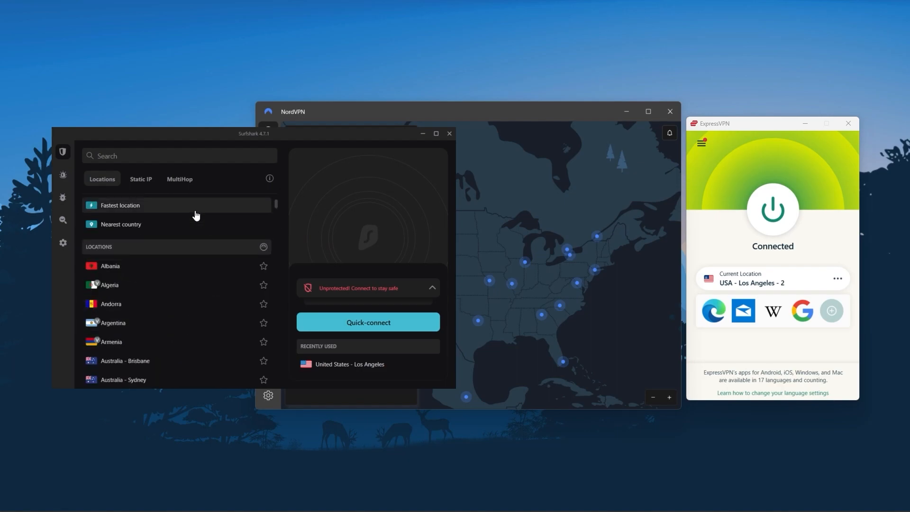
Step: Browse Surfshark's Locations list down to countries like India and Indonesia
scroll("down", 3)
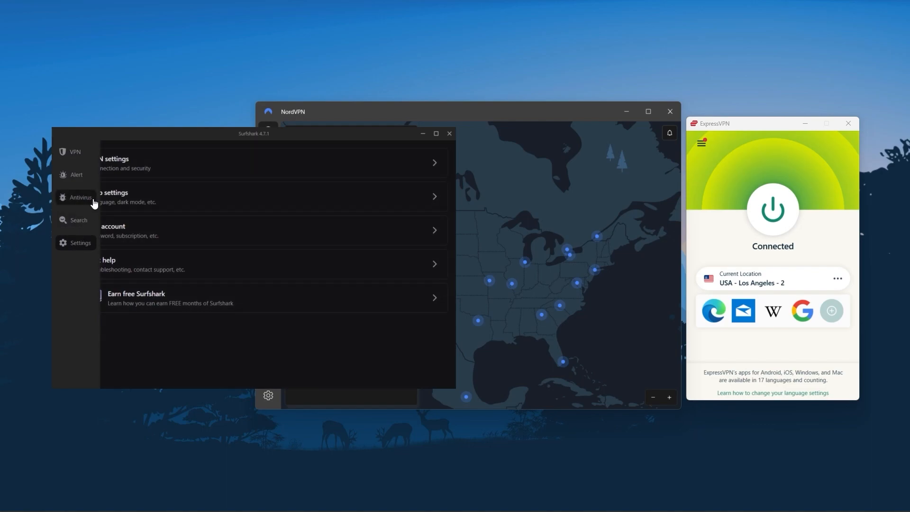
left_click(75, 151)
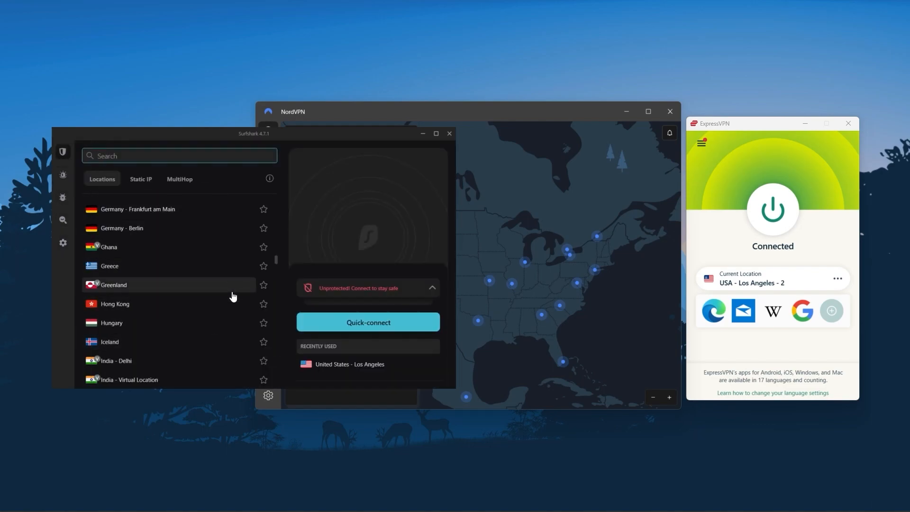
scroll("down", 3)
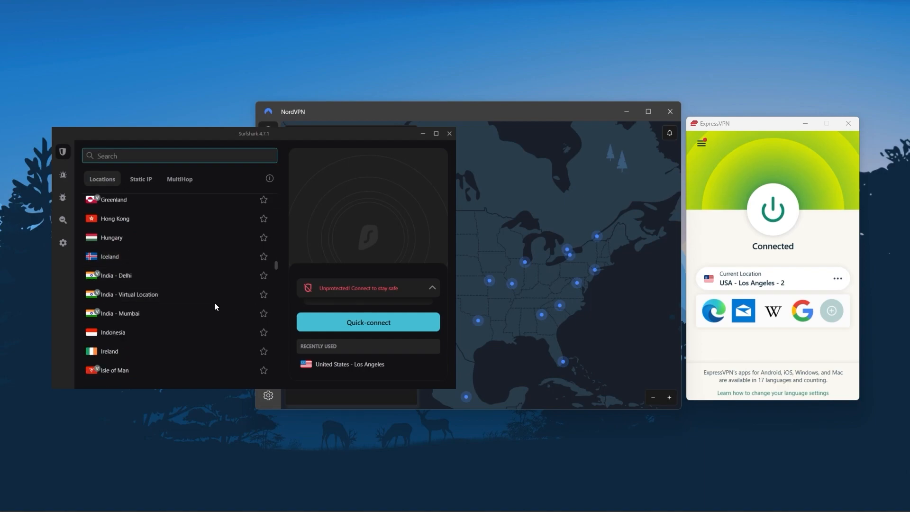